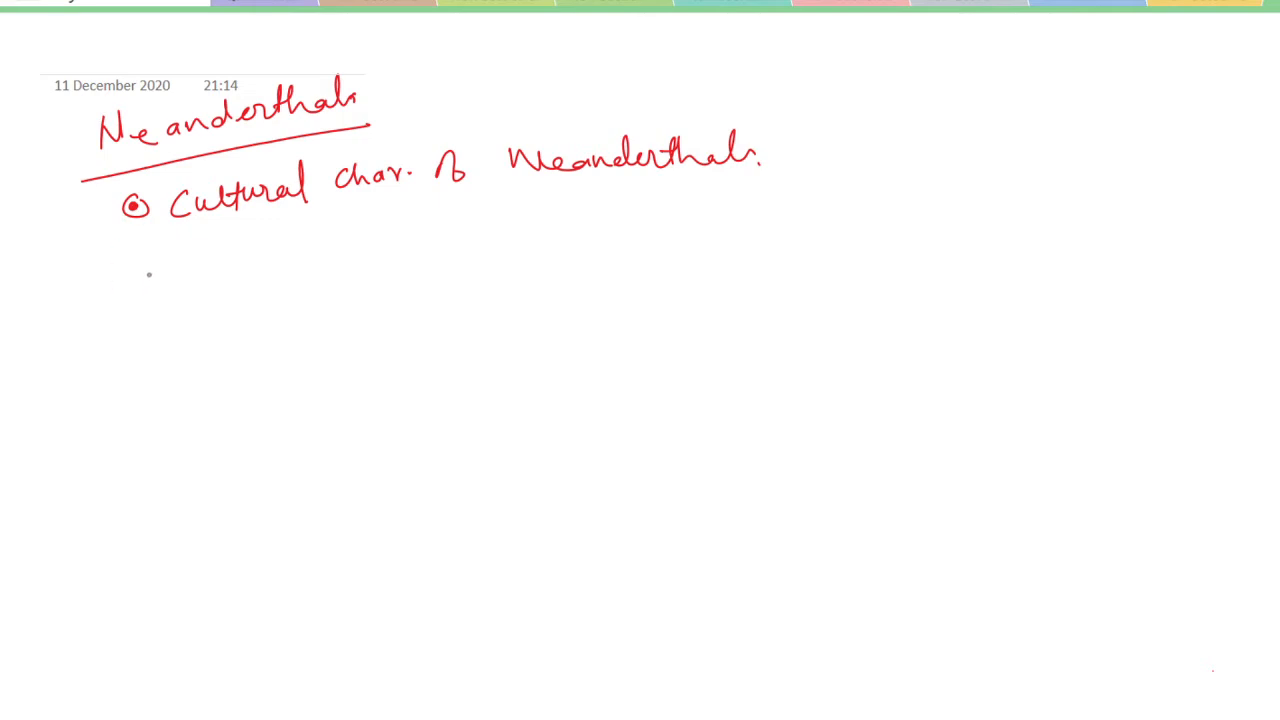
# Handwrite 'Skins – cave – cold climate' and 'Hunter, tools, crude language', then begin the Religion bullet.
pyautogui.moveTo(136, 256); pyautogui.dragTo(164, 252)
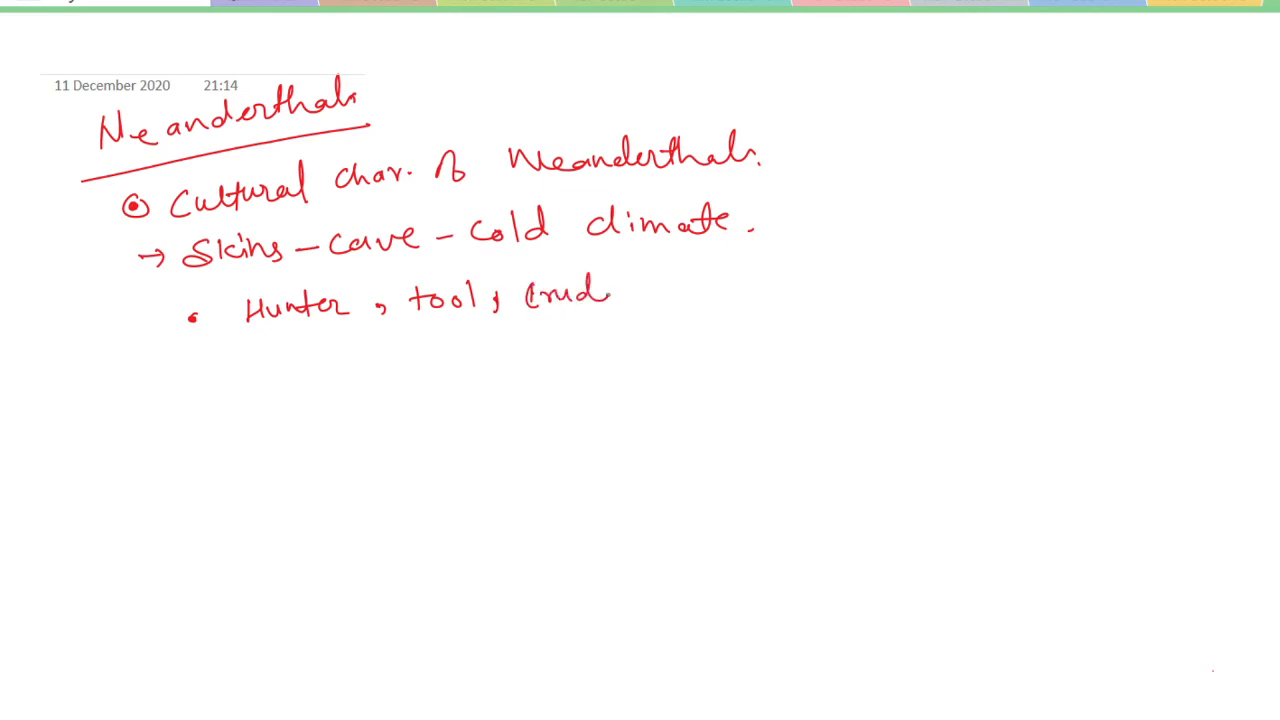
pyautogui.moveTo(616, 290); pyautogui.dragTo(690, 296)
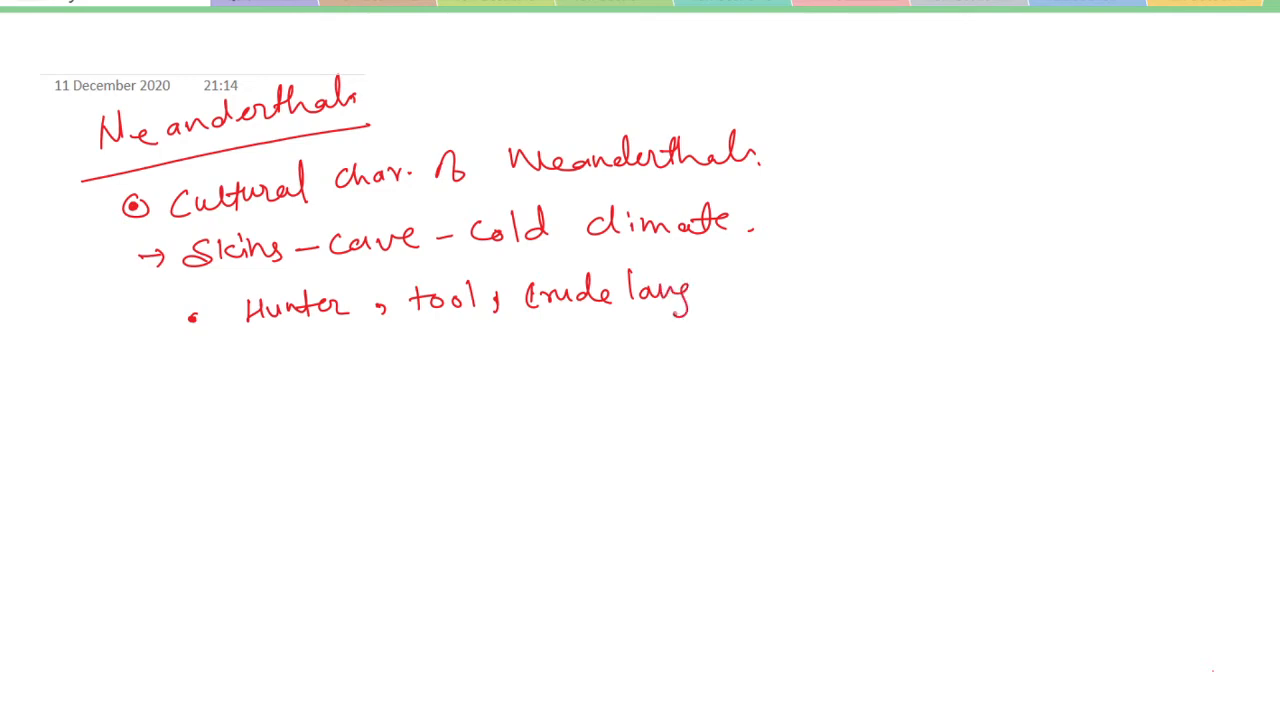
pyautogui.moveTo(680, 300); pyautogui.dragTo(796, 290)
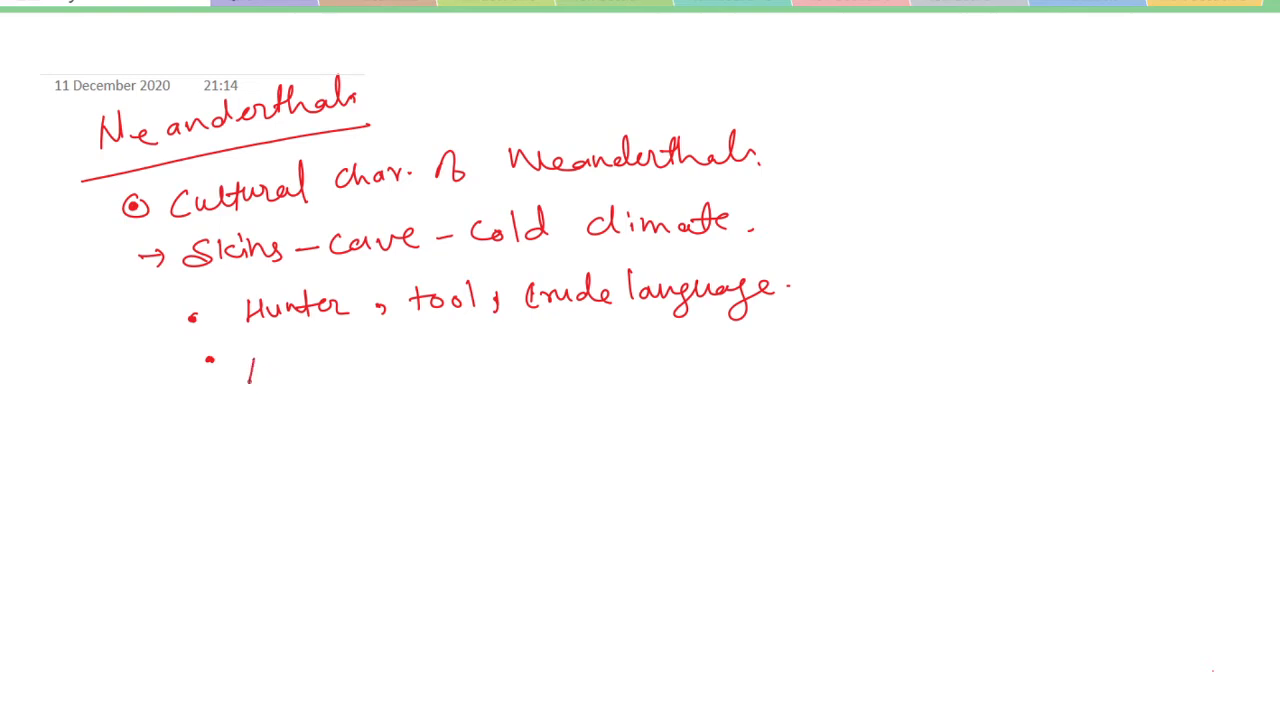
pyautogui.moveTo(248, 376); pyautogui.dragTo(336, 360)
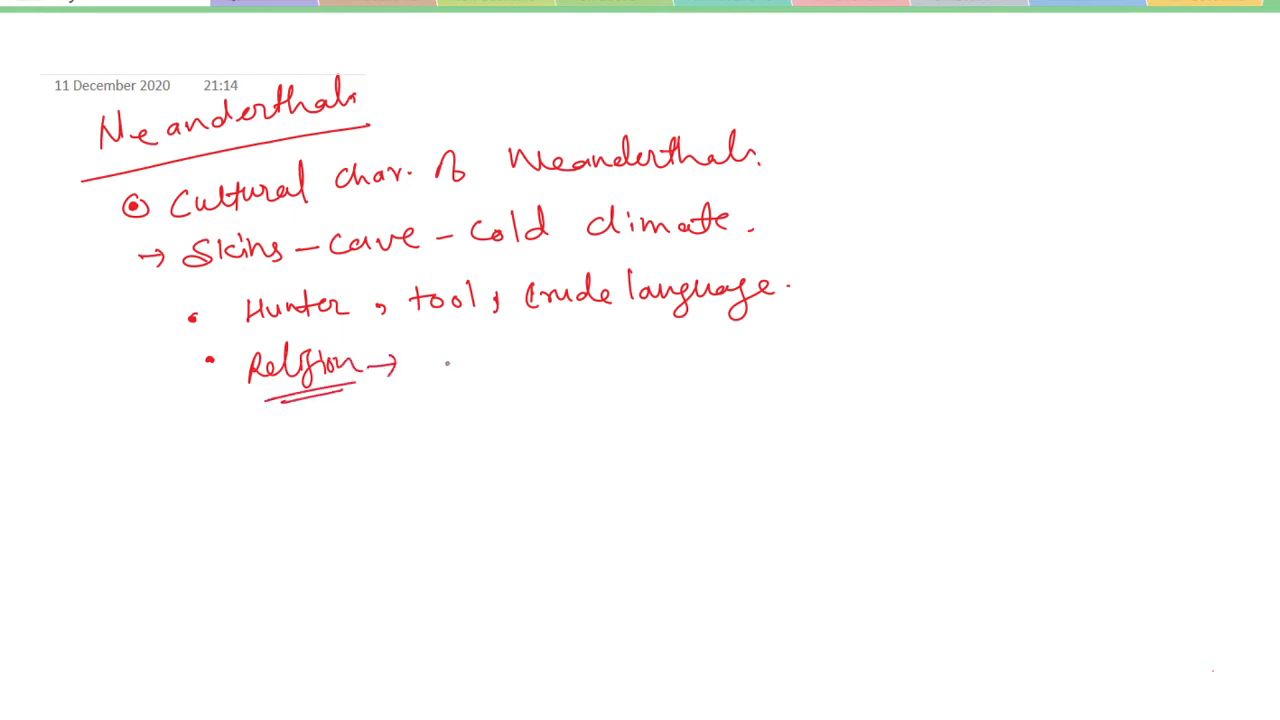
# Write 'cult' after Religion, box it, and start the Mousterian bullet below.
pyautogui.write('Cult')
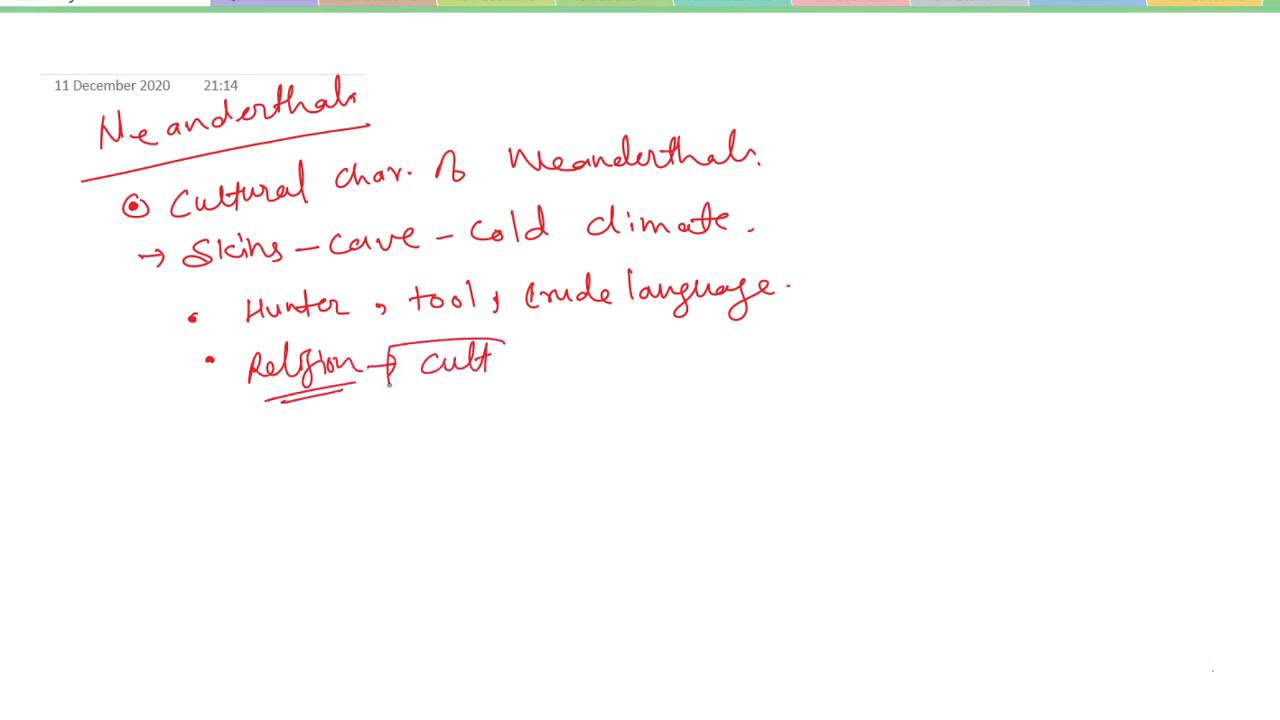
pyautogui.moveTo(390, 340); pyautogui.dragTo(510, 390)
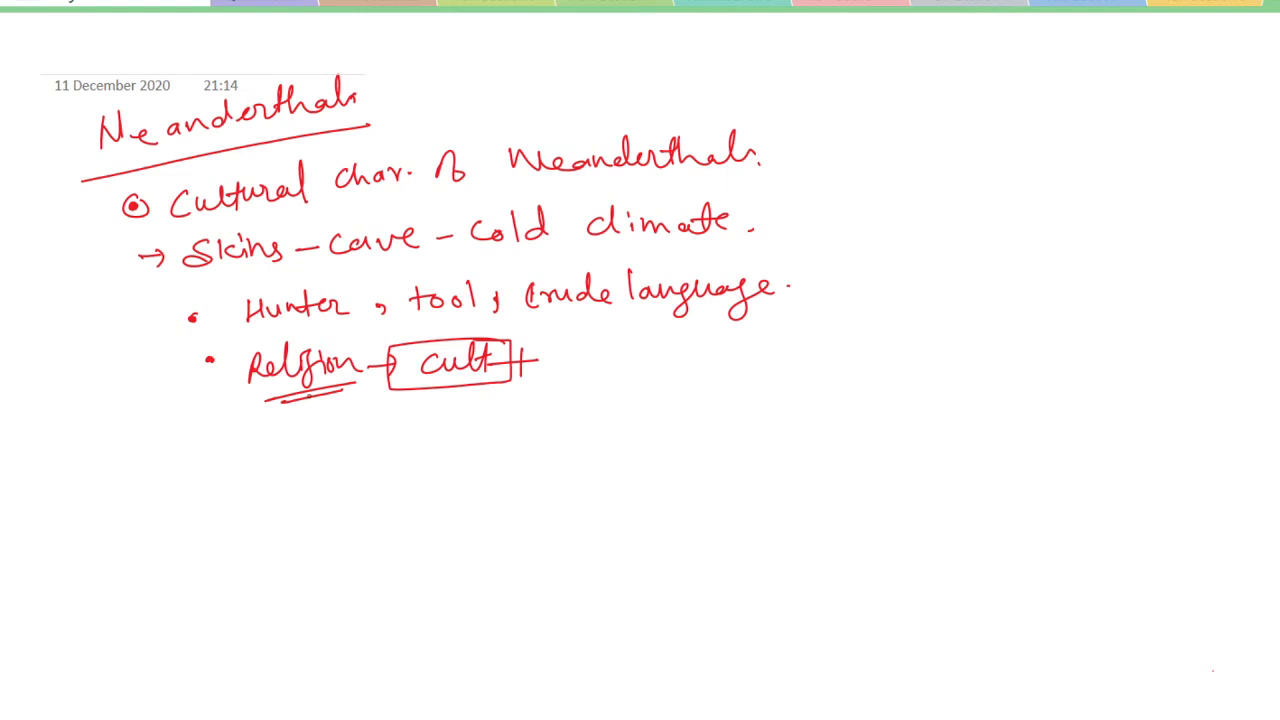
pyautogui.moveTo(200, 450); pyautogui.dragTo(224, 470)
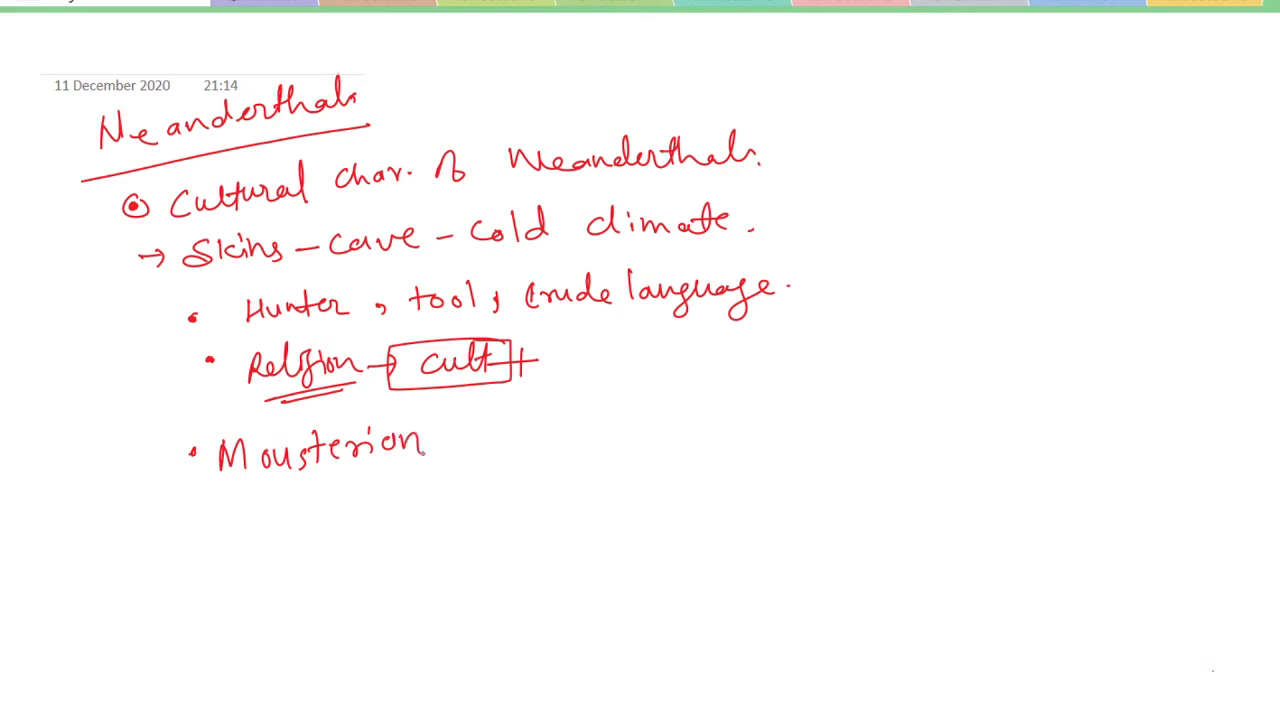
# Finish the Mousterian line with a slash and 'Levalosian.'.
pyautogui.moveTo(450, 414); pyautogui.dragTo(436, 480)
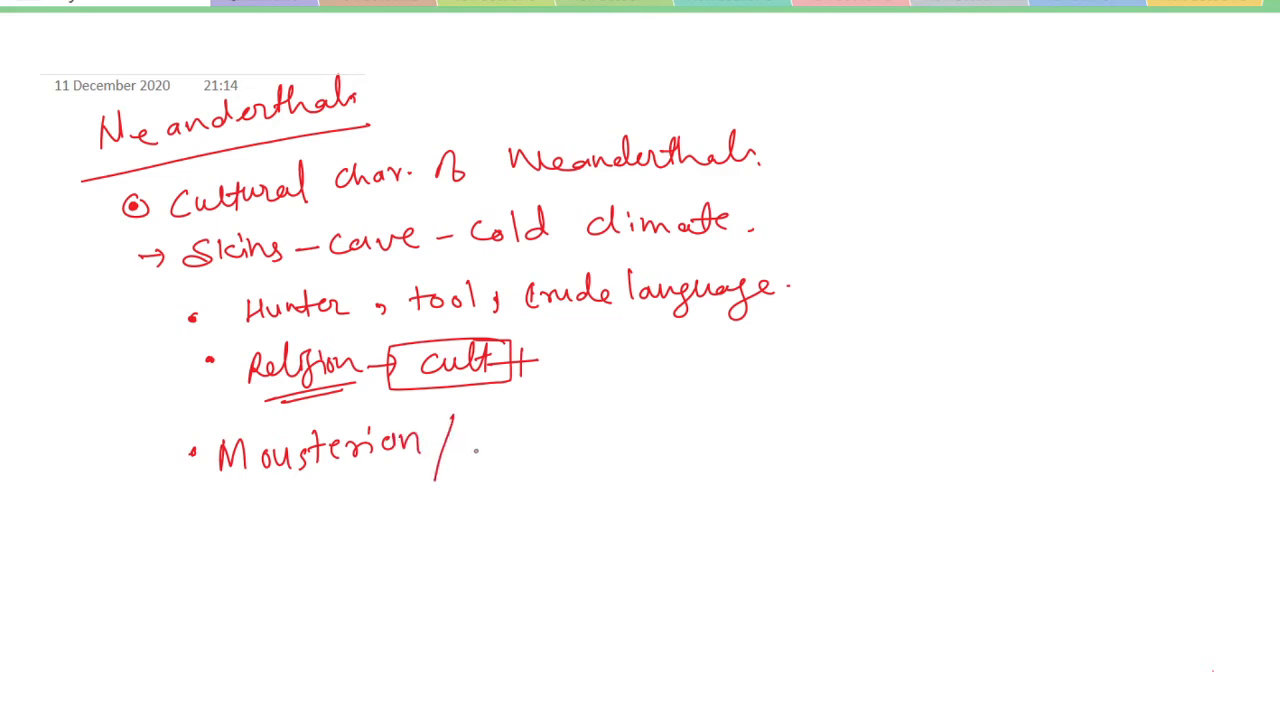
pyautogui.write('Levc')
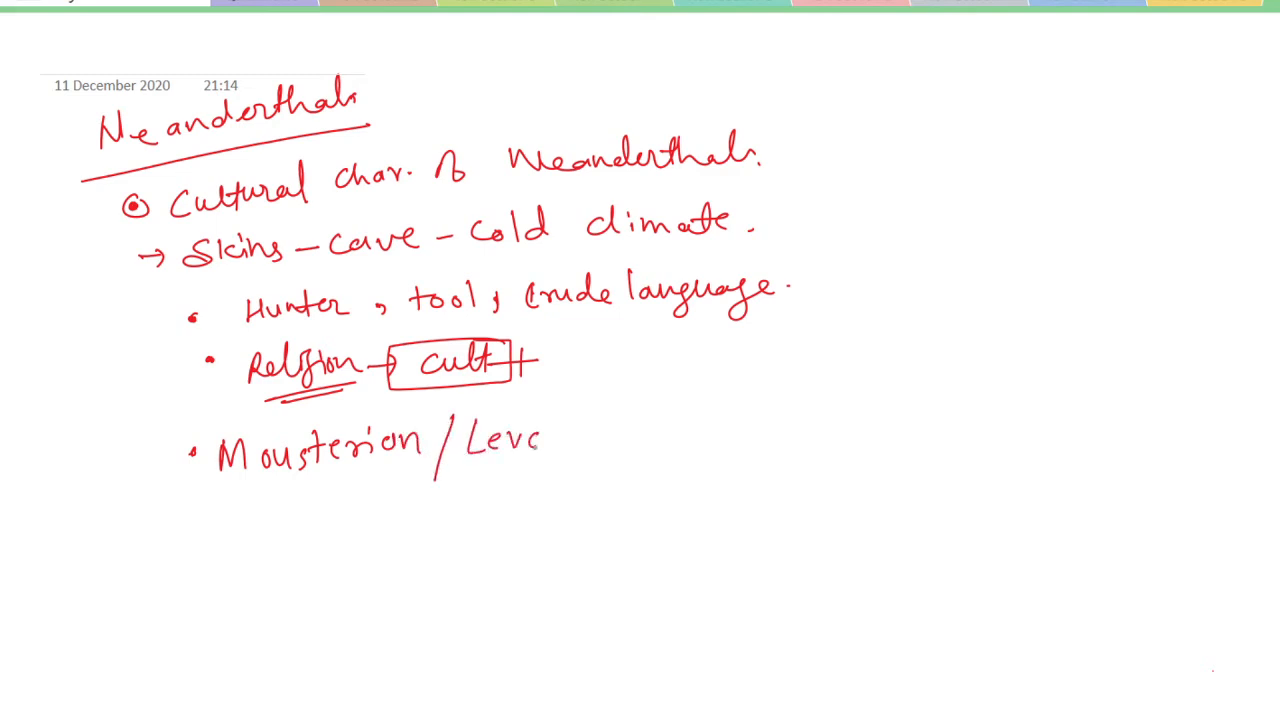
pyautogui.write('losia')
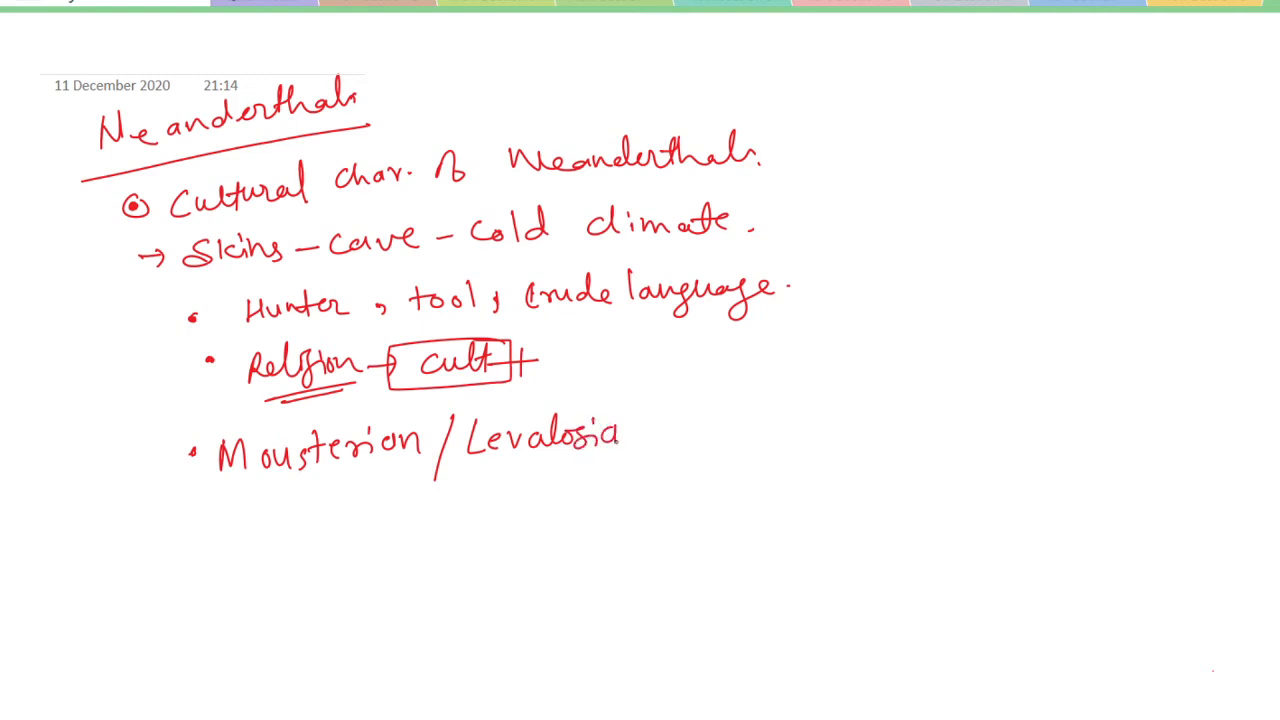
pyautogui.write('an.')
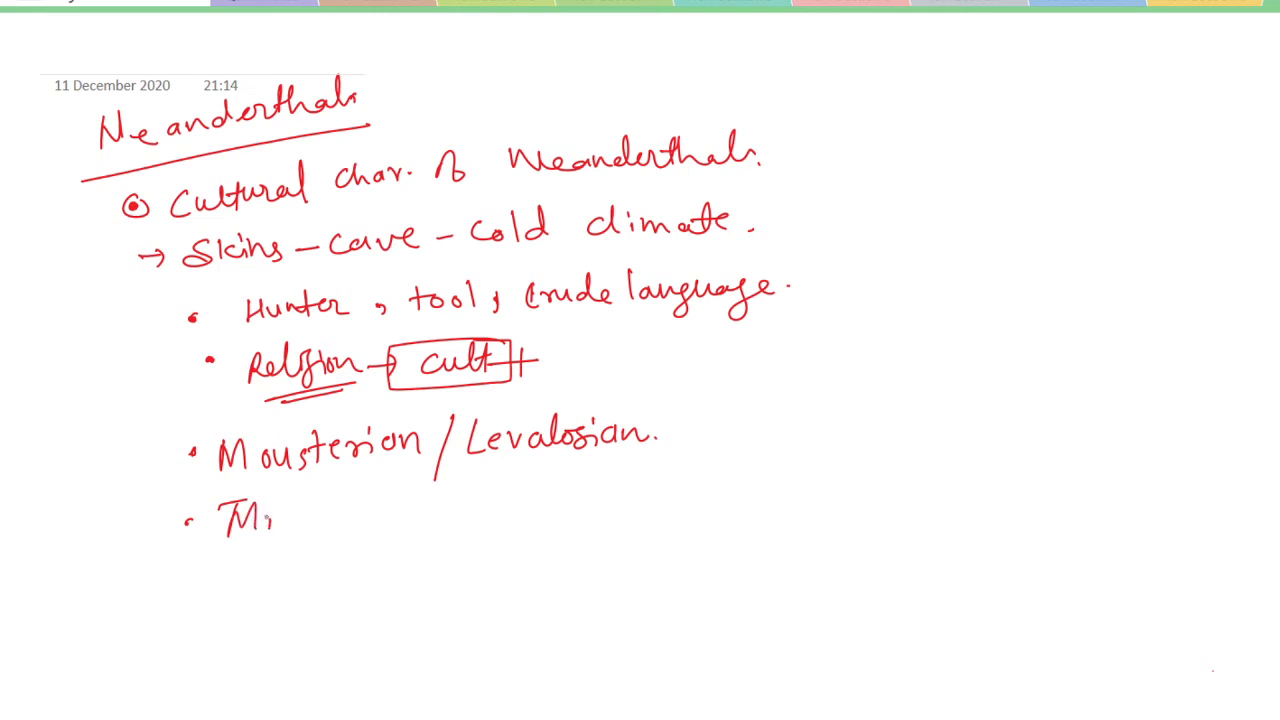
# Add 'Middle Paleolithic → Flake Industry' and 'Handaxe, cleavers' notes in red ink.
pyautogui.write('Middle-')
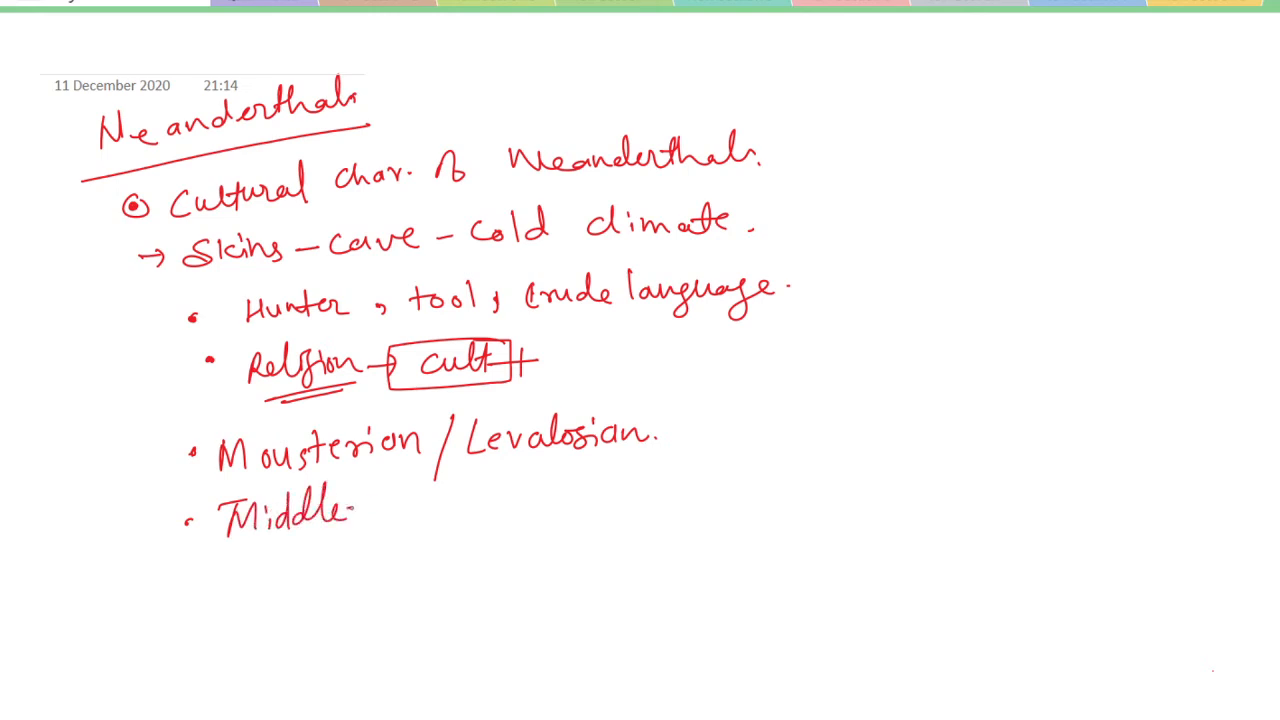
pyautogui.write('Paleolithic → flake l')
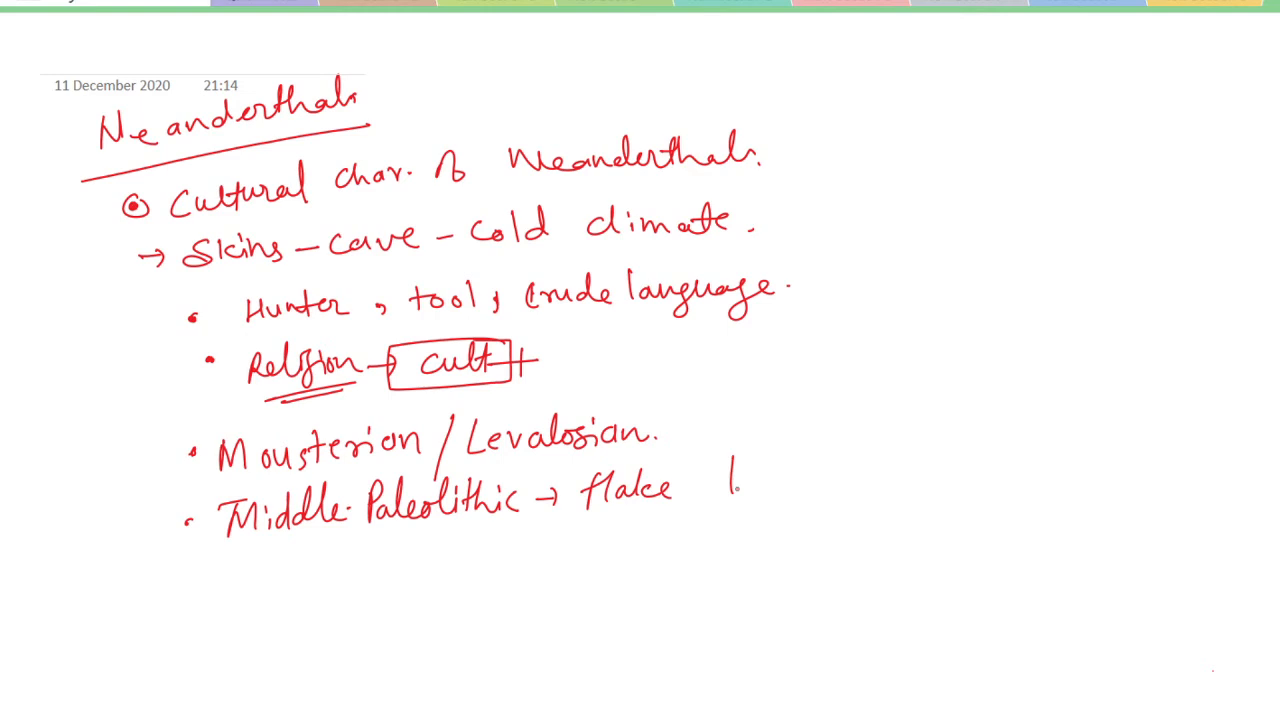
pyautogui.write('Industry.')
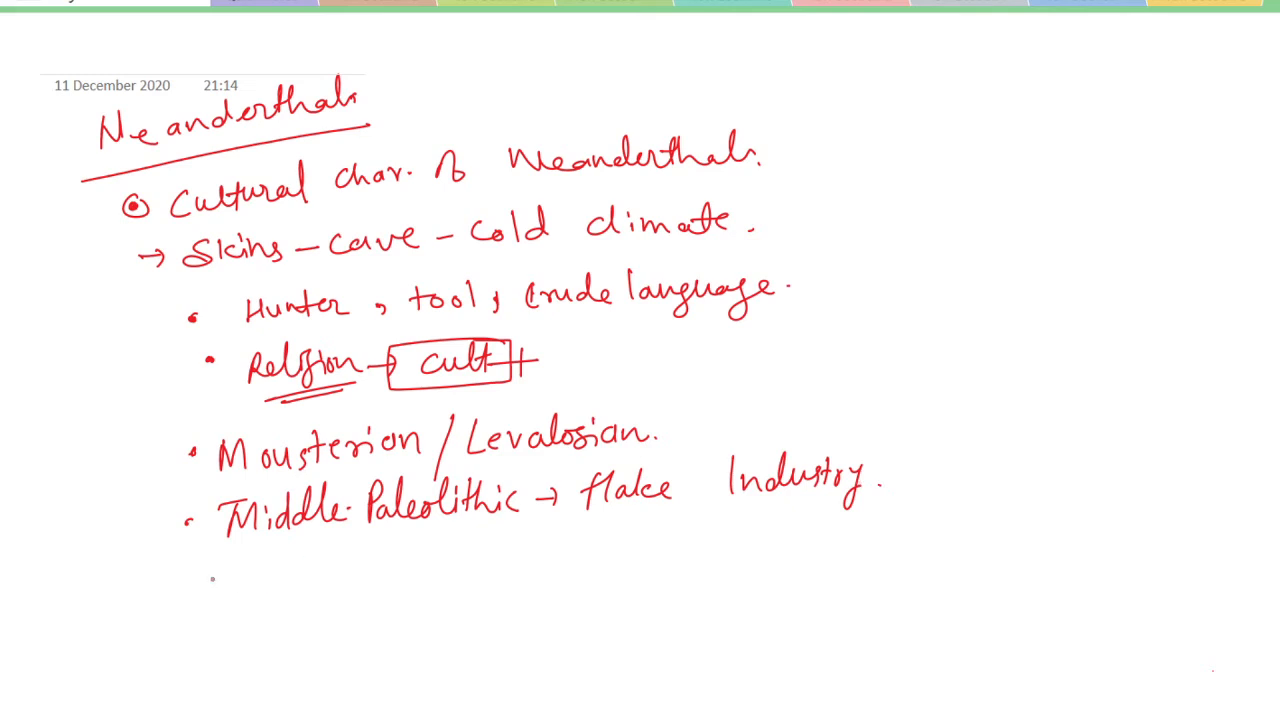
pyautogui.write('Hand.')
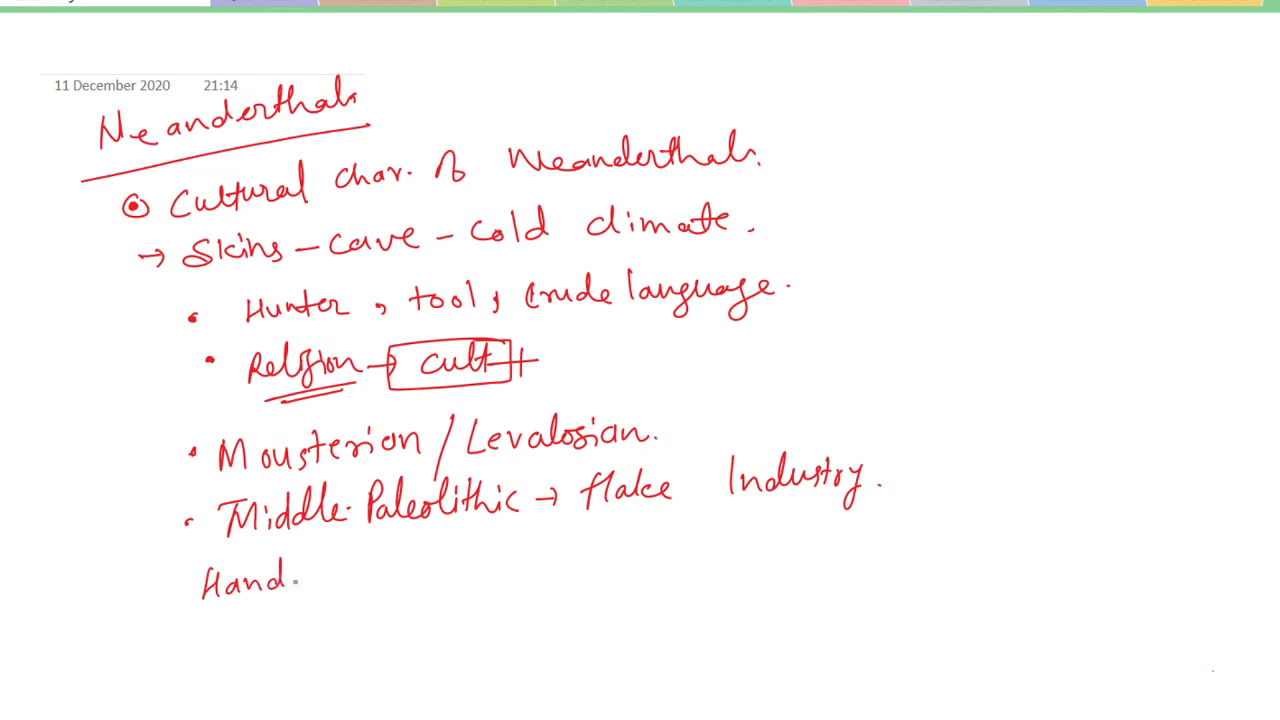
pyautogui.write('axe, C.')
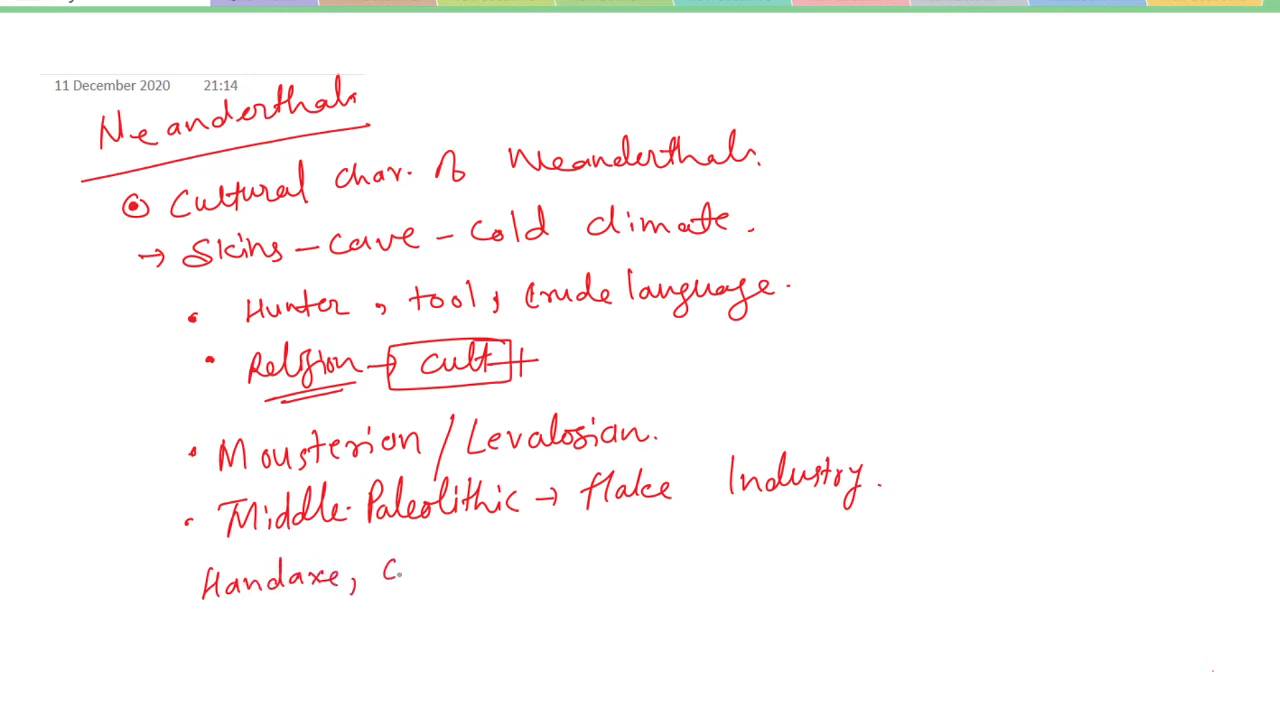
pyautogui.write('leaves ,')
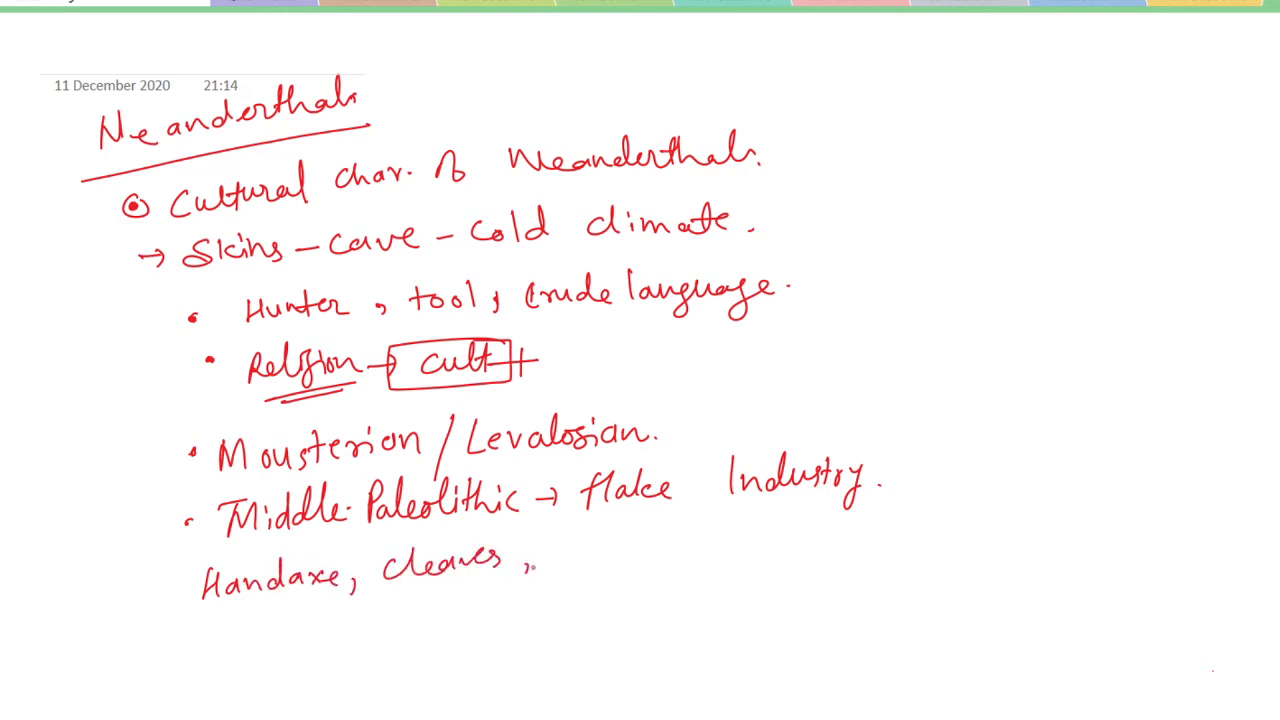
pyautogui.click(564, 556)
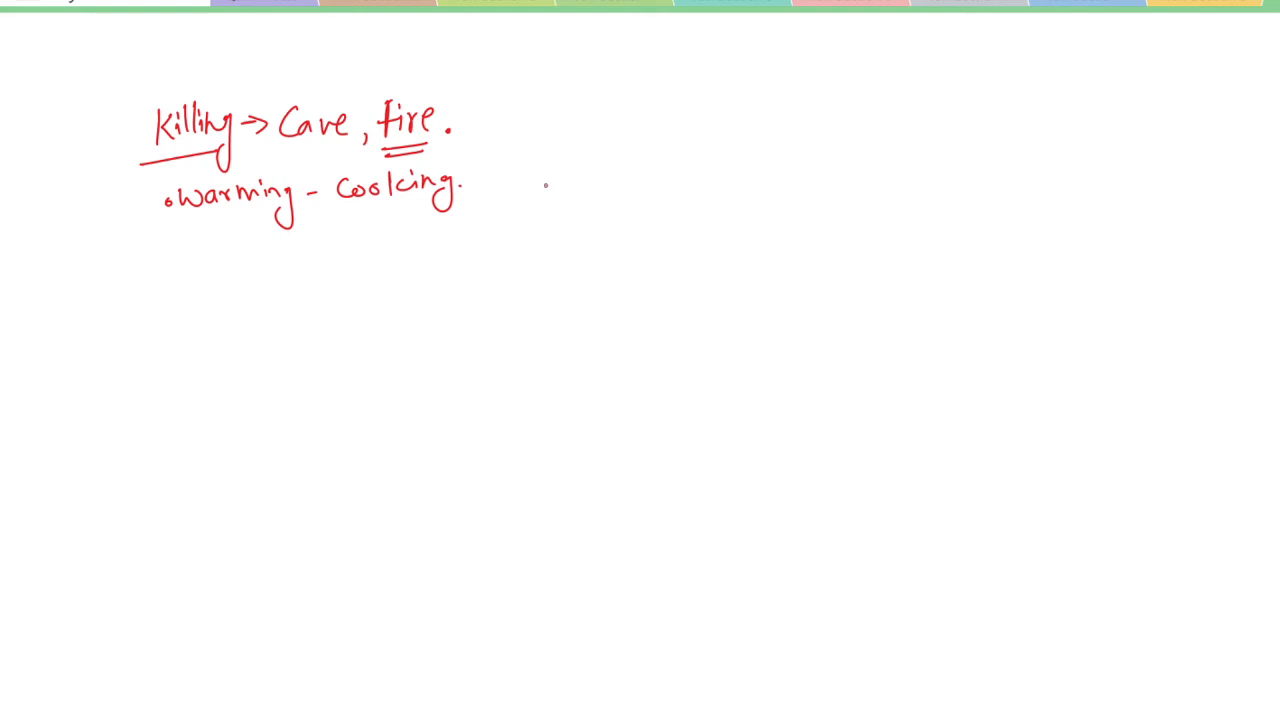
# Add a closing mark after the 'Warming – Cooking' line.
pyautogui.moveTo(484, 150); pyautogui.dragTo(484, 204)
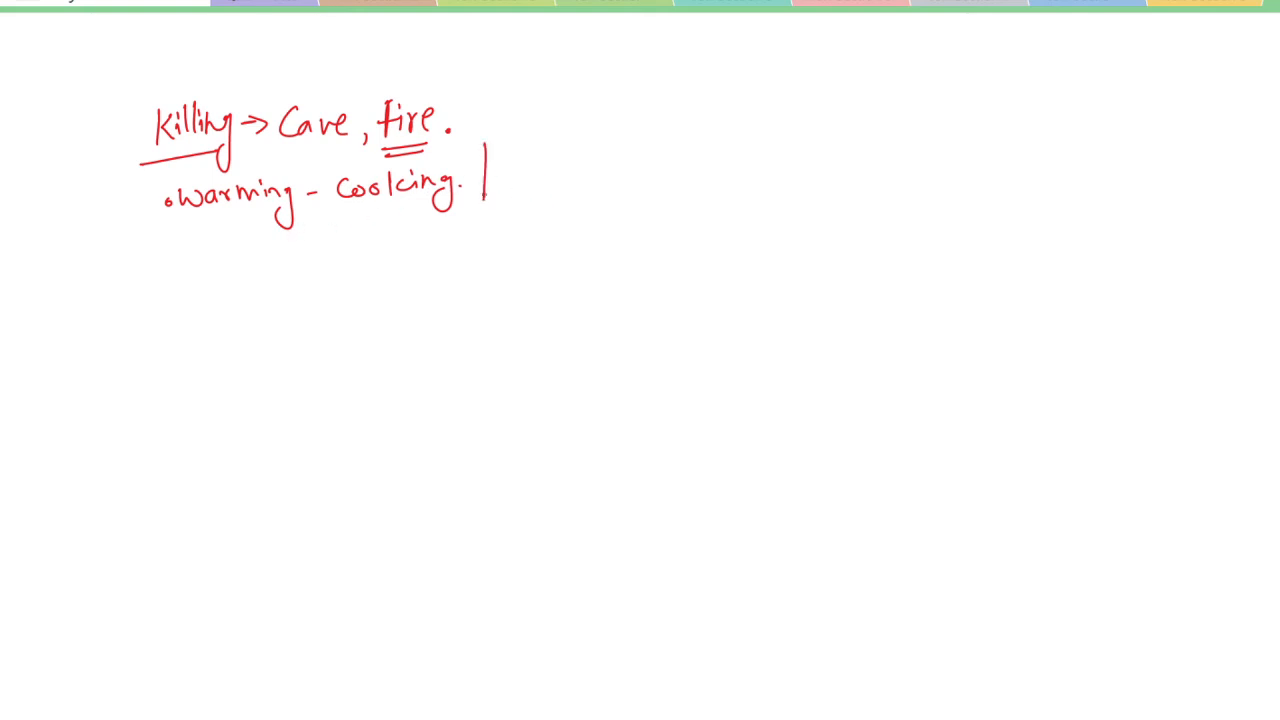